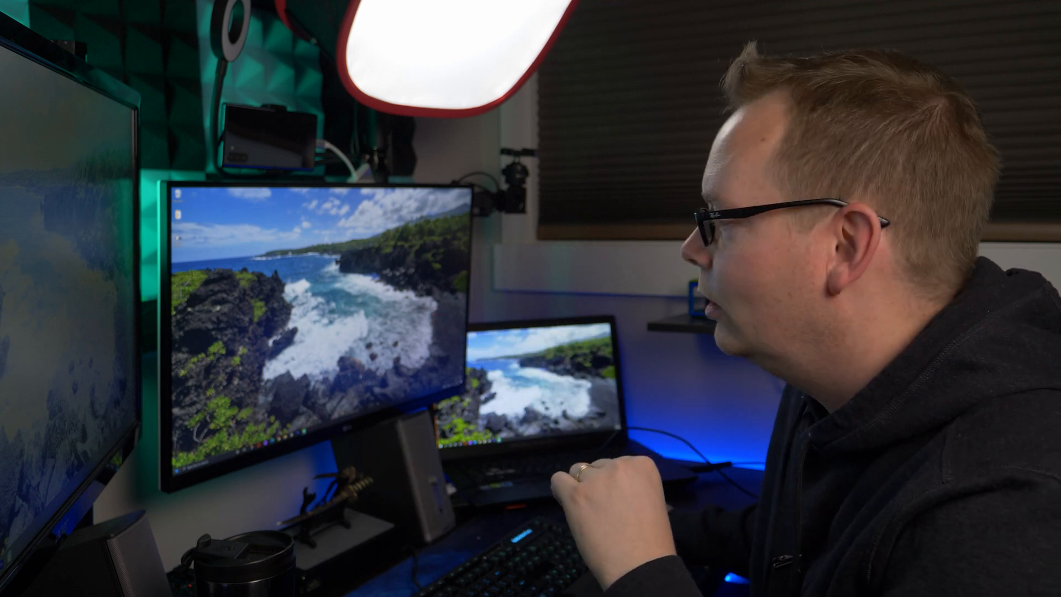
Step: Open the Windows 10 Start menu from the taskbar to show the app list and tiles
{"action": "left_click", "coordinate": [177, 463]}
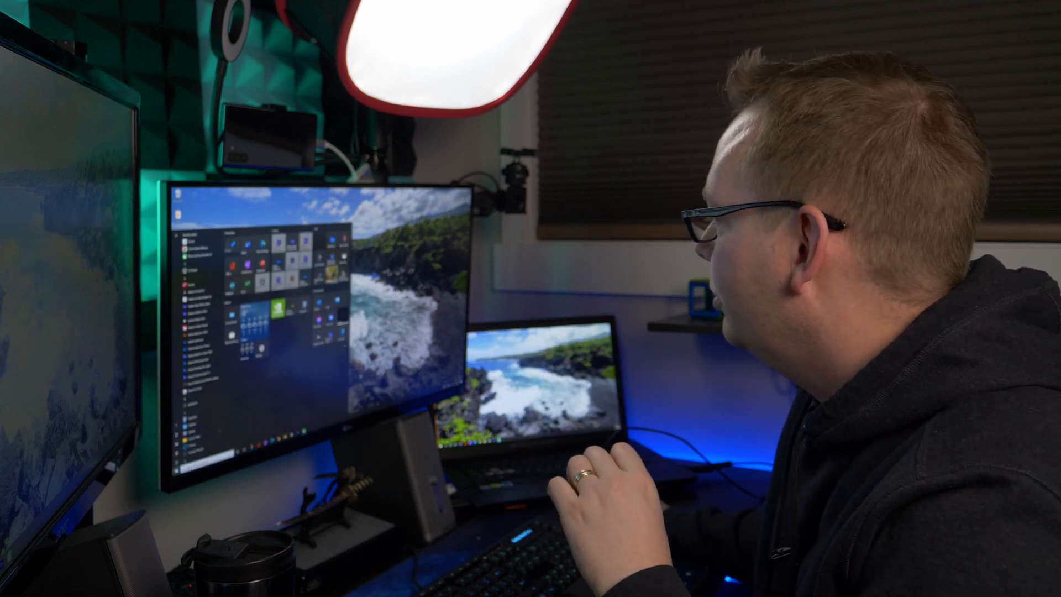